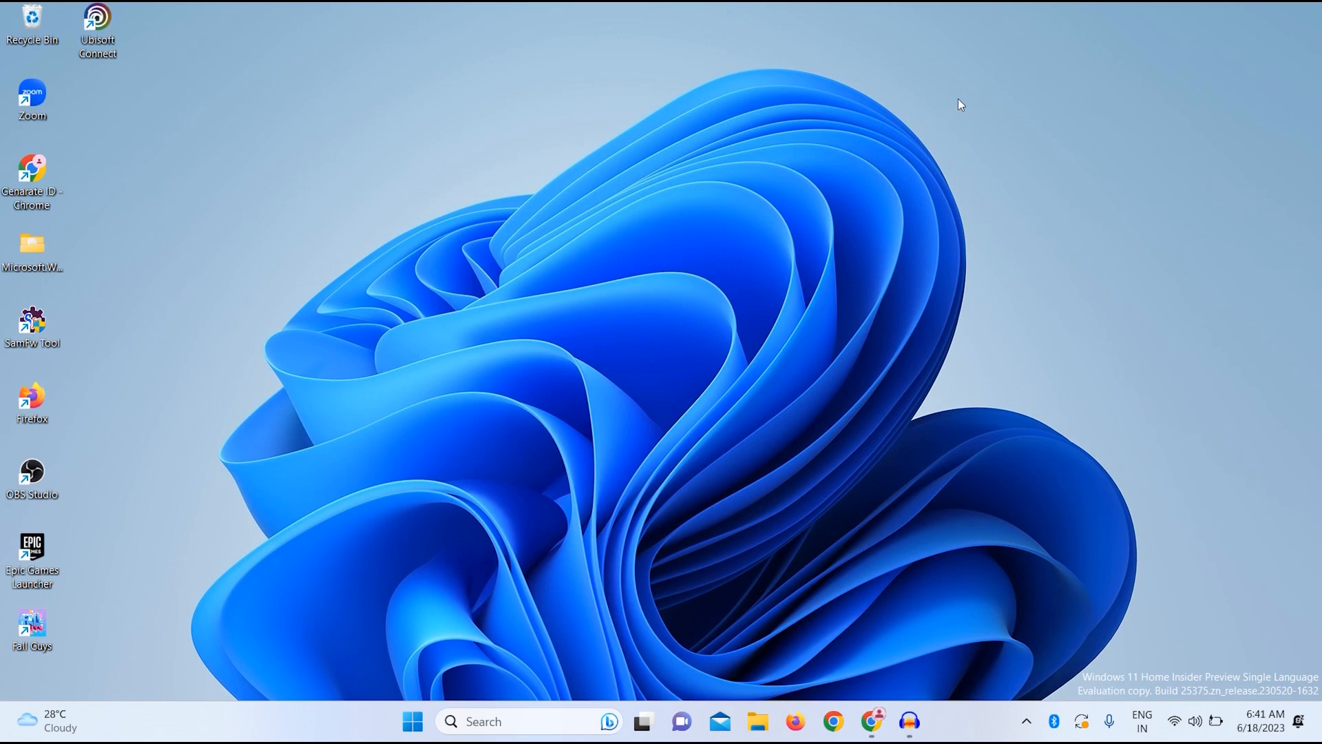
mouse_move(510, 270)
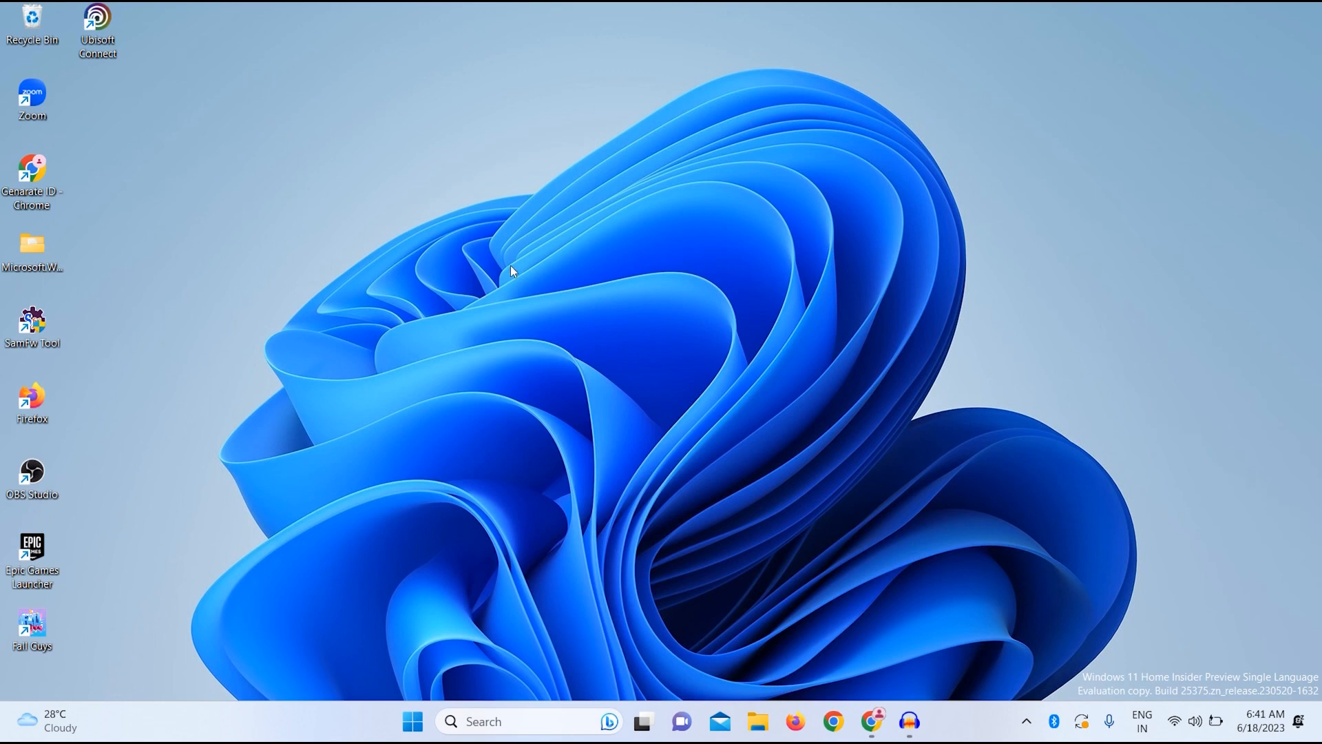
Show the desktop context menu's New submenu with its item types.
right_click(510, 270)
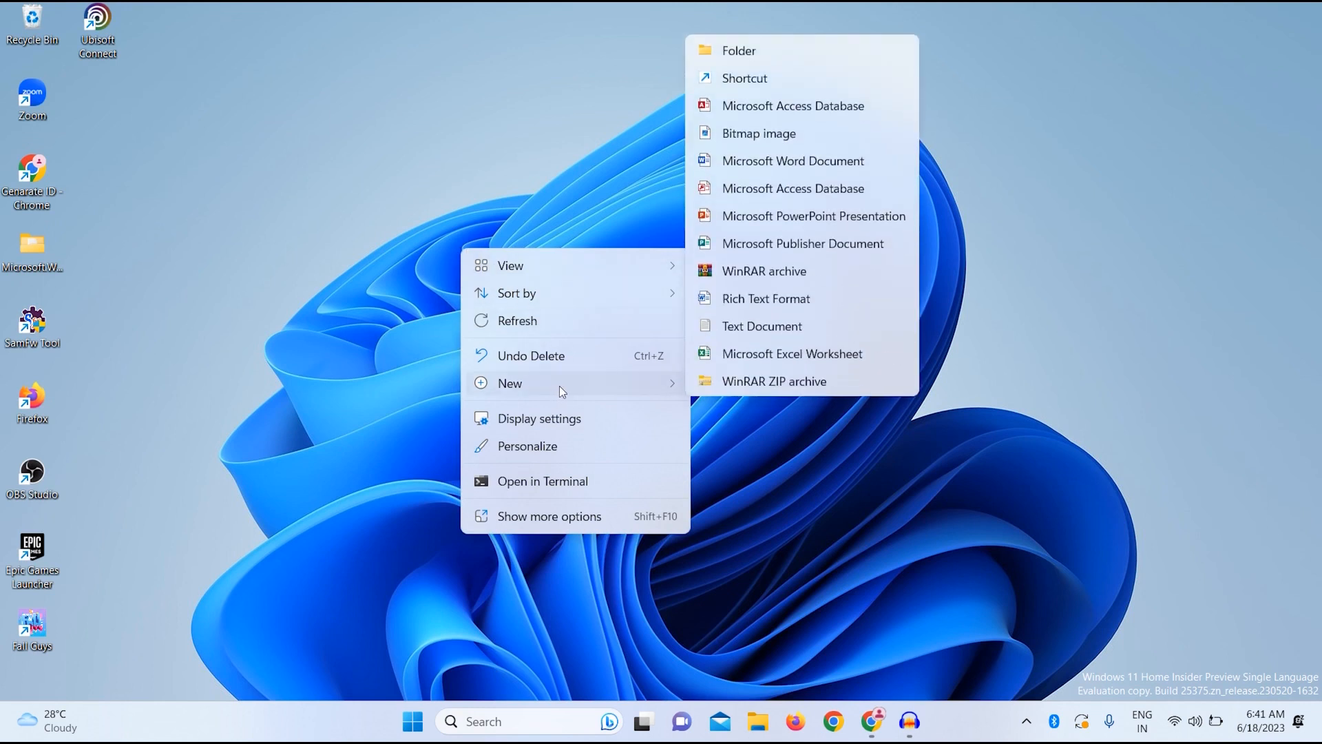
mouse_move(775, 77)
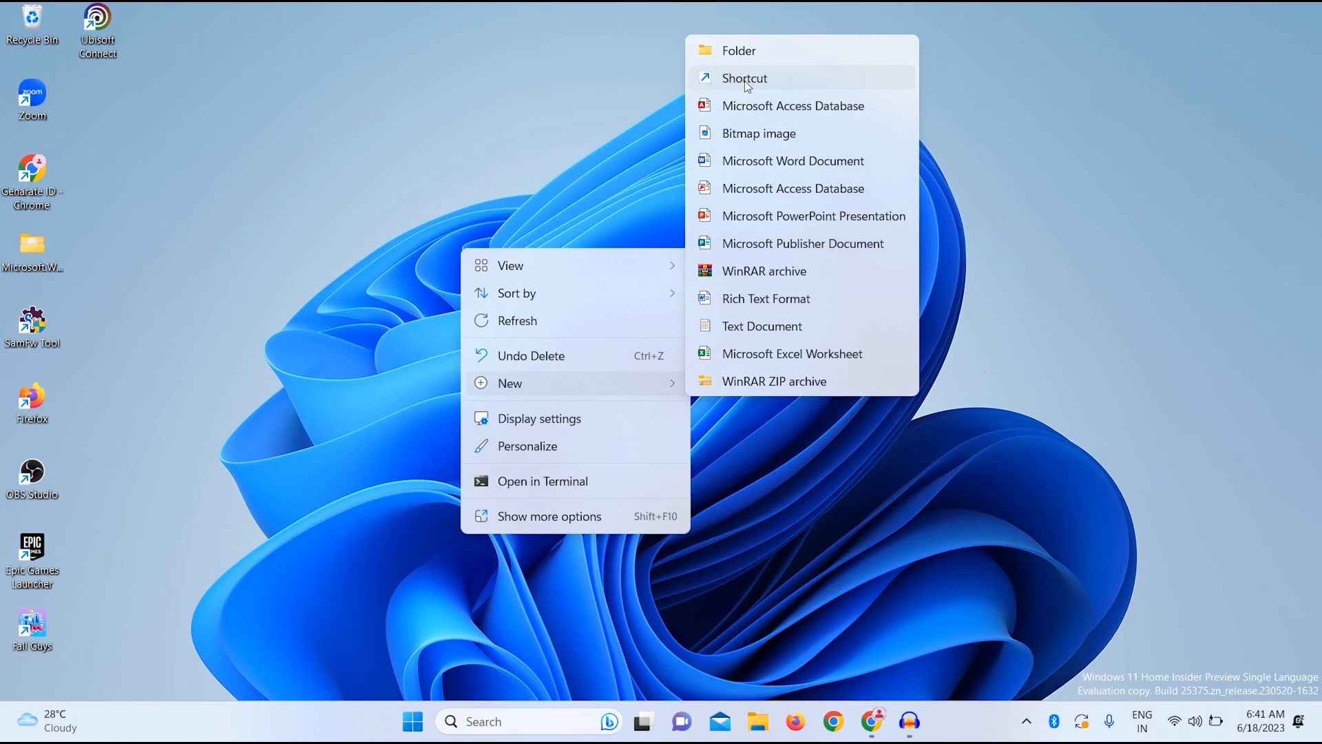
Begin a new shortcut with target 'ms-settings:' and continue to the naming step.
left_click(743, 77)
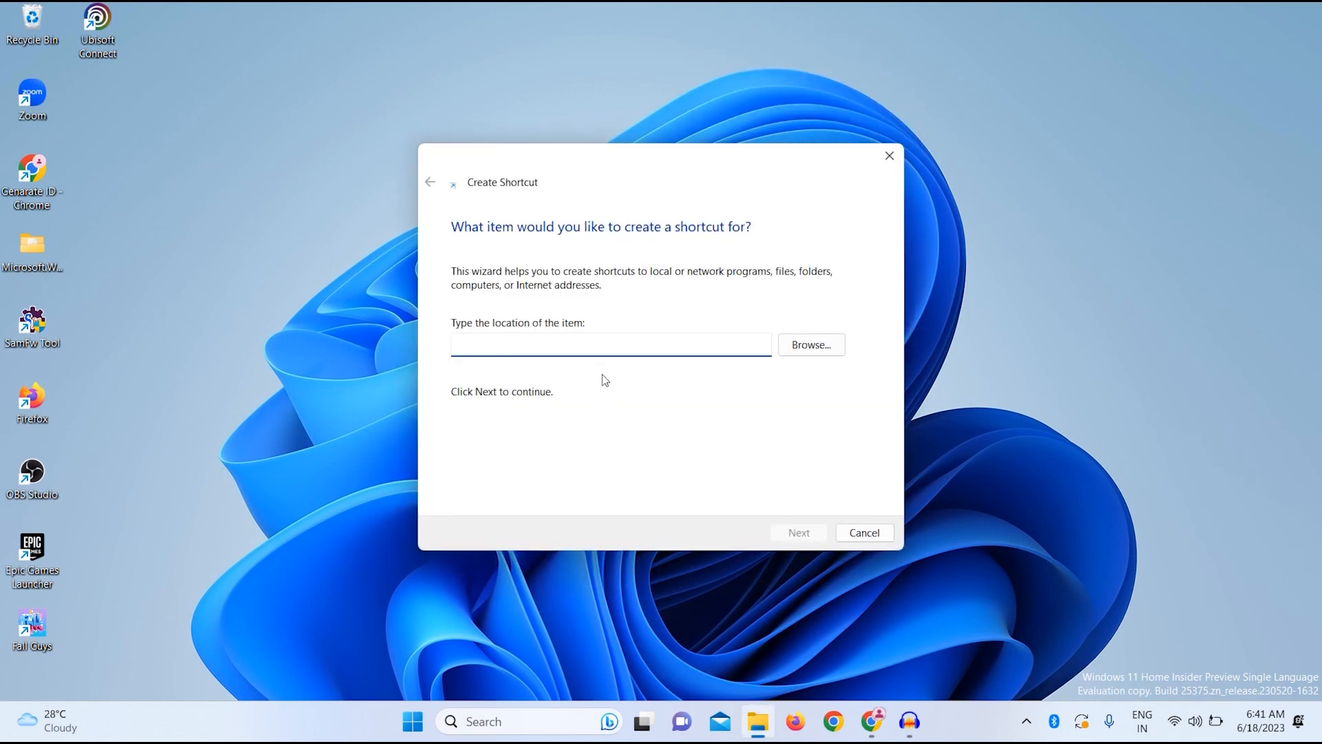
type("m")
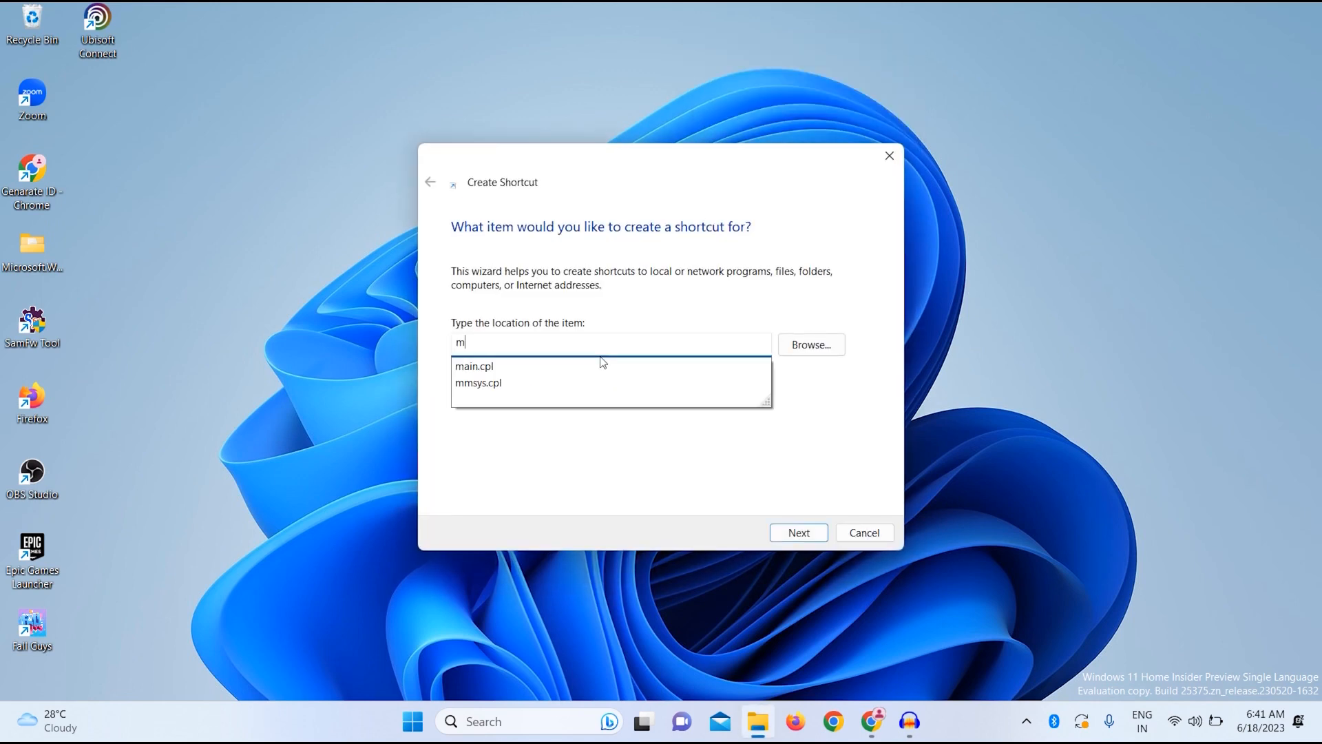
type("ms-se")
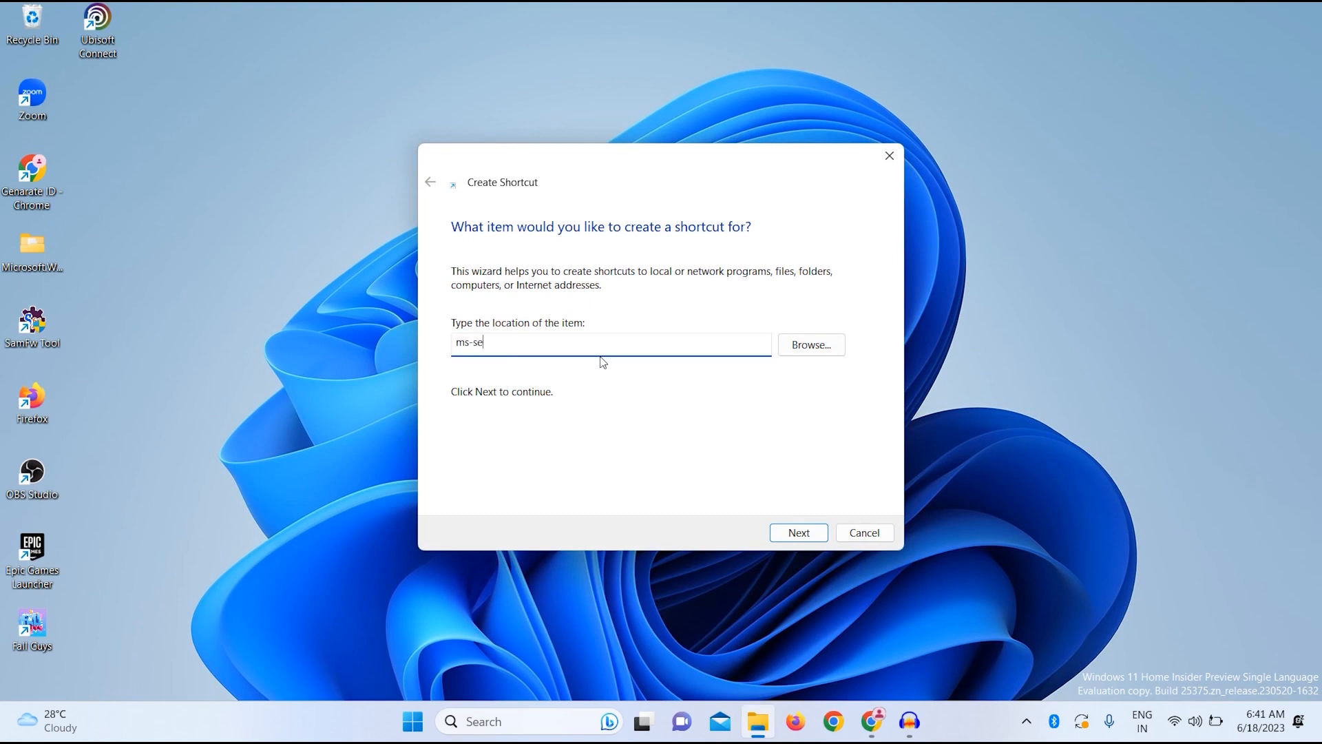
type("ttin")
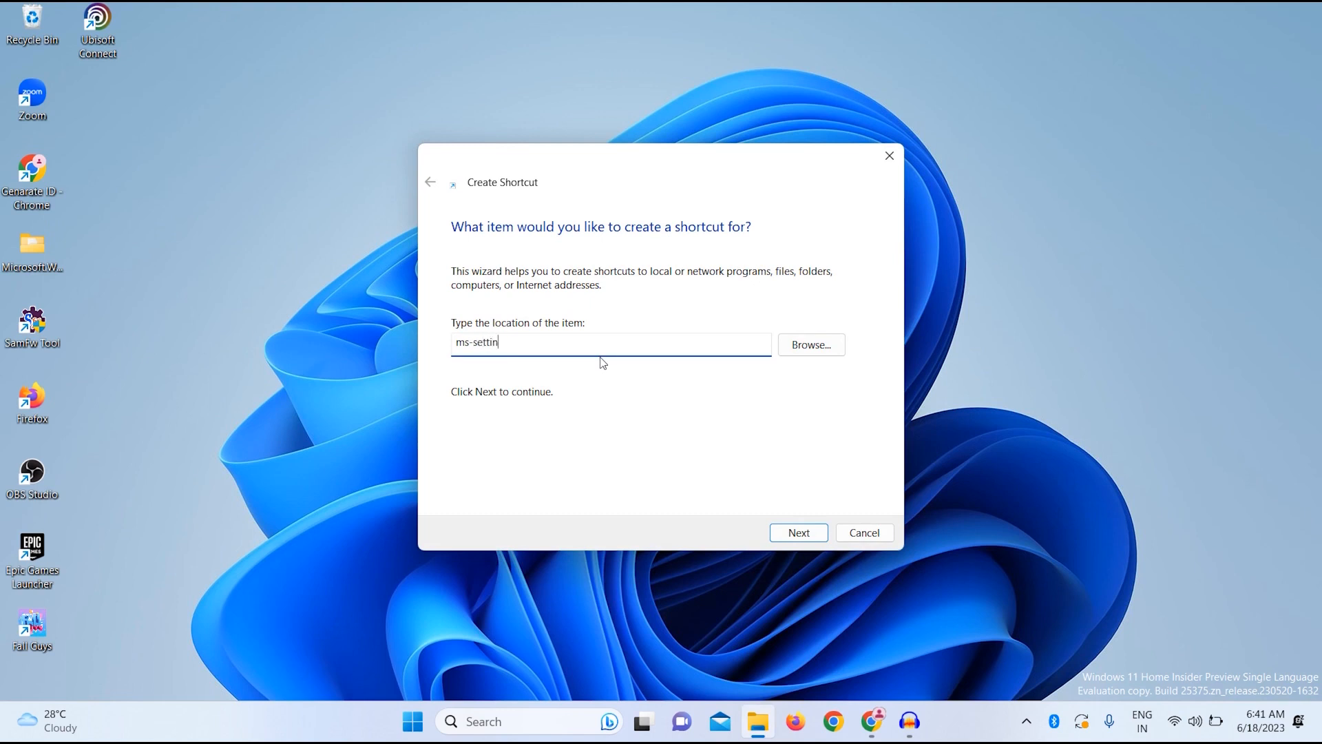
type("gs")
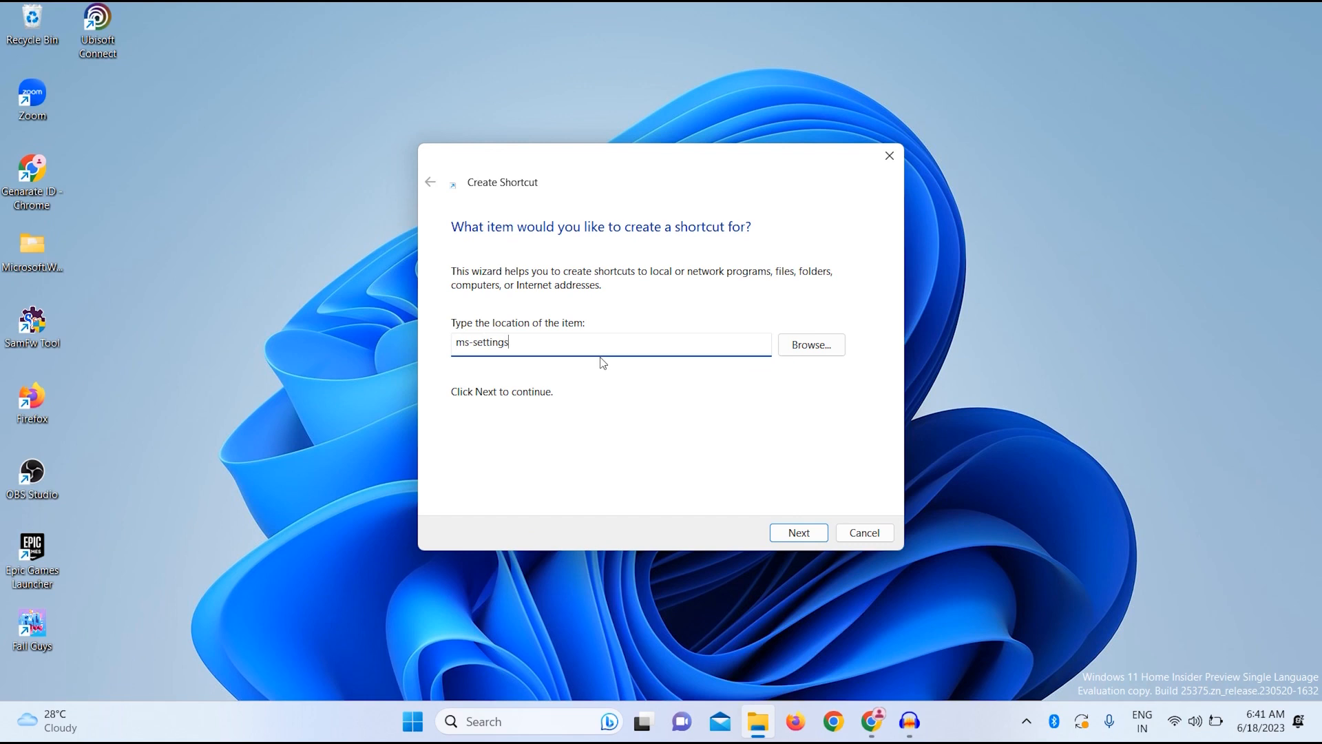
type(":")
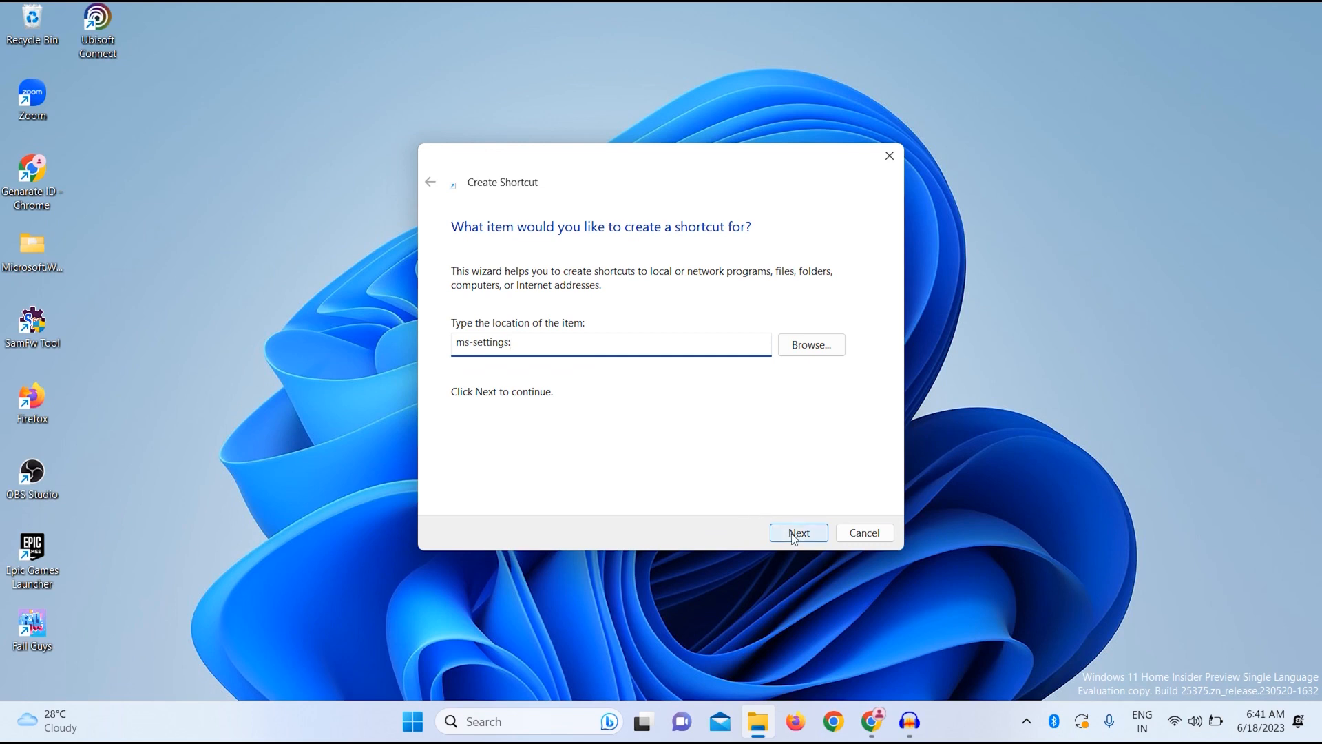
left_click(798, 531)
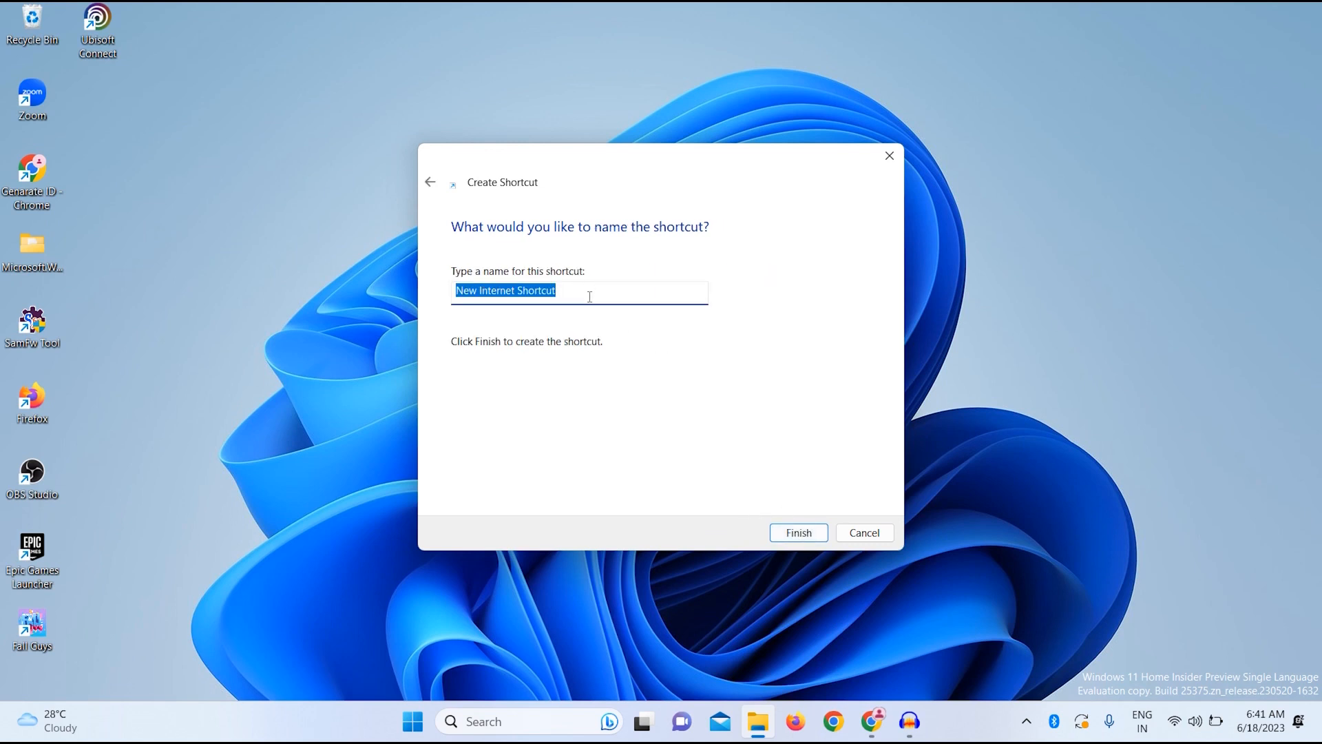
Name the shortcut 'Settings', move its icon up-left, and launch Settings from it.
type("Settings")
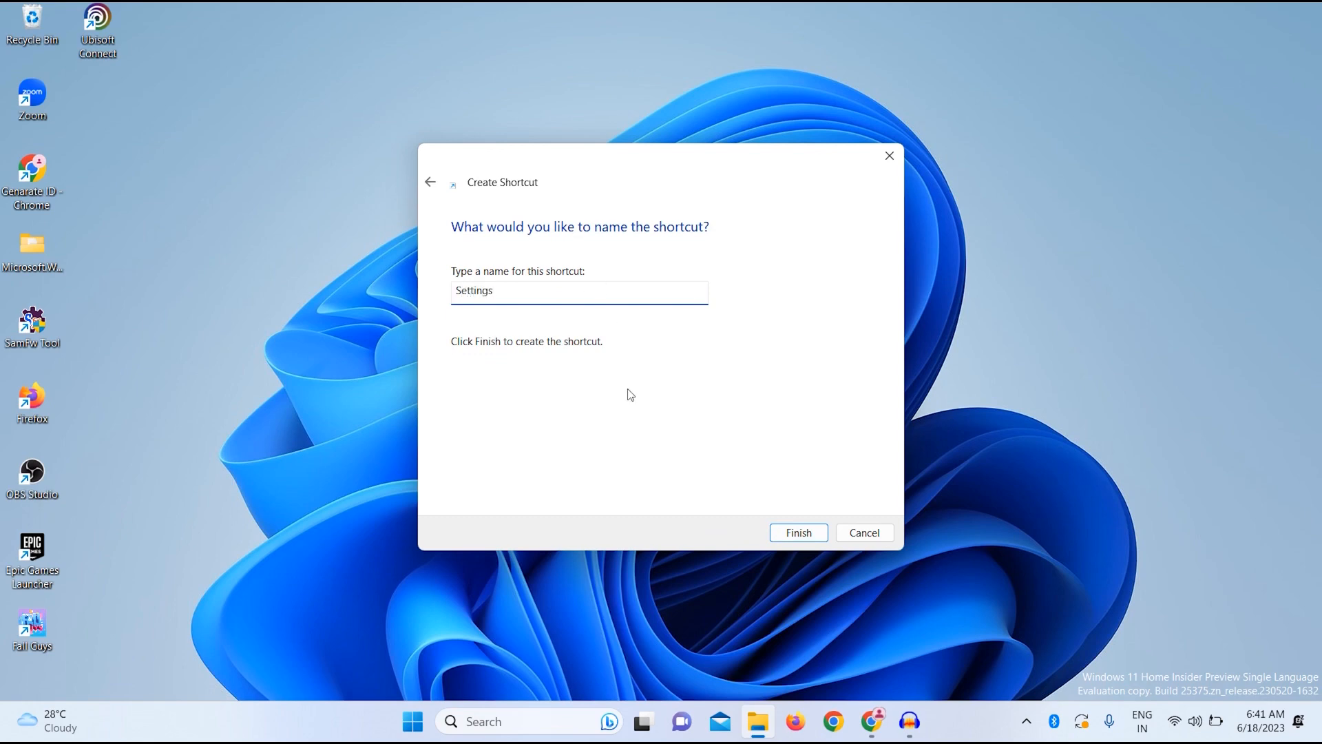
left_click(798, 532)
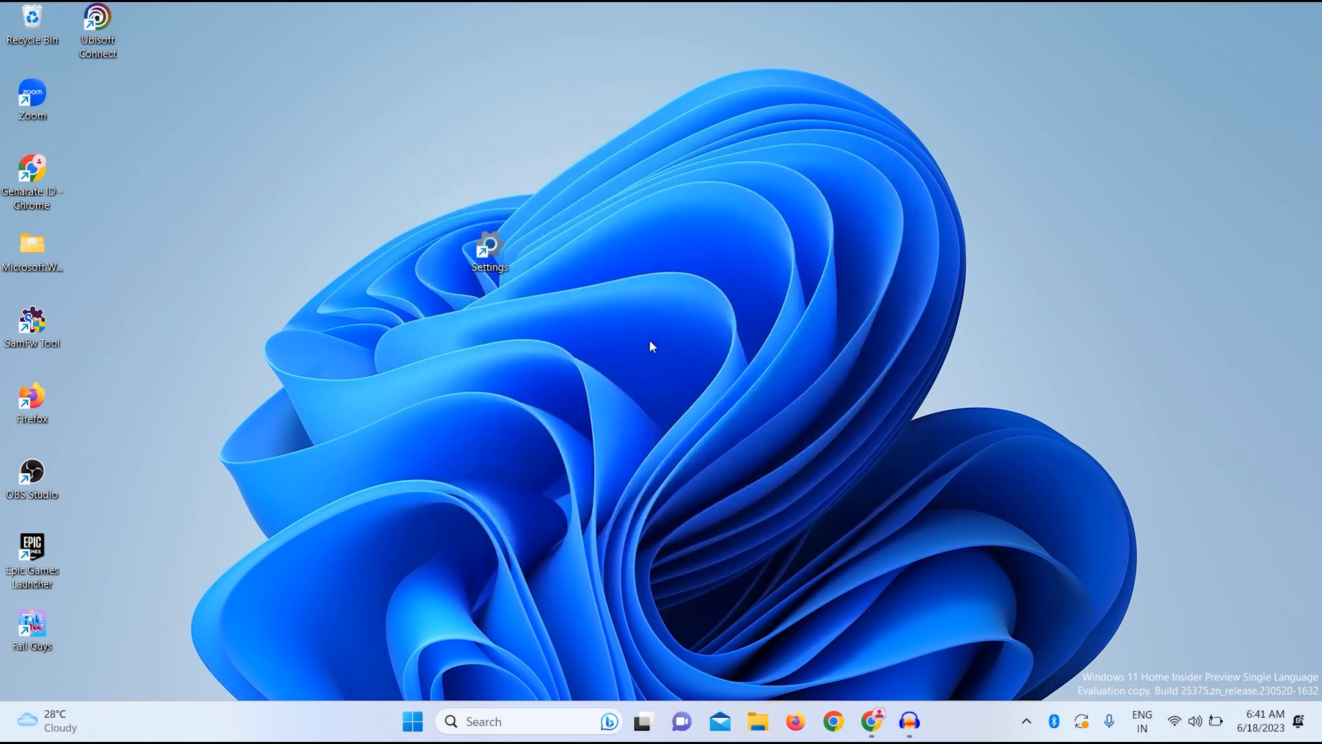
left_click_drag(489, 249, 358, 175)
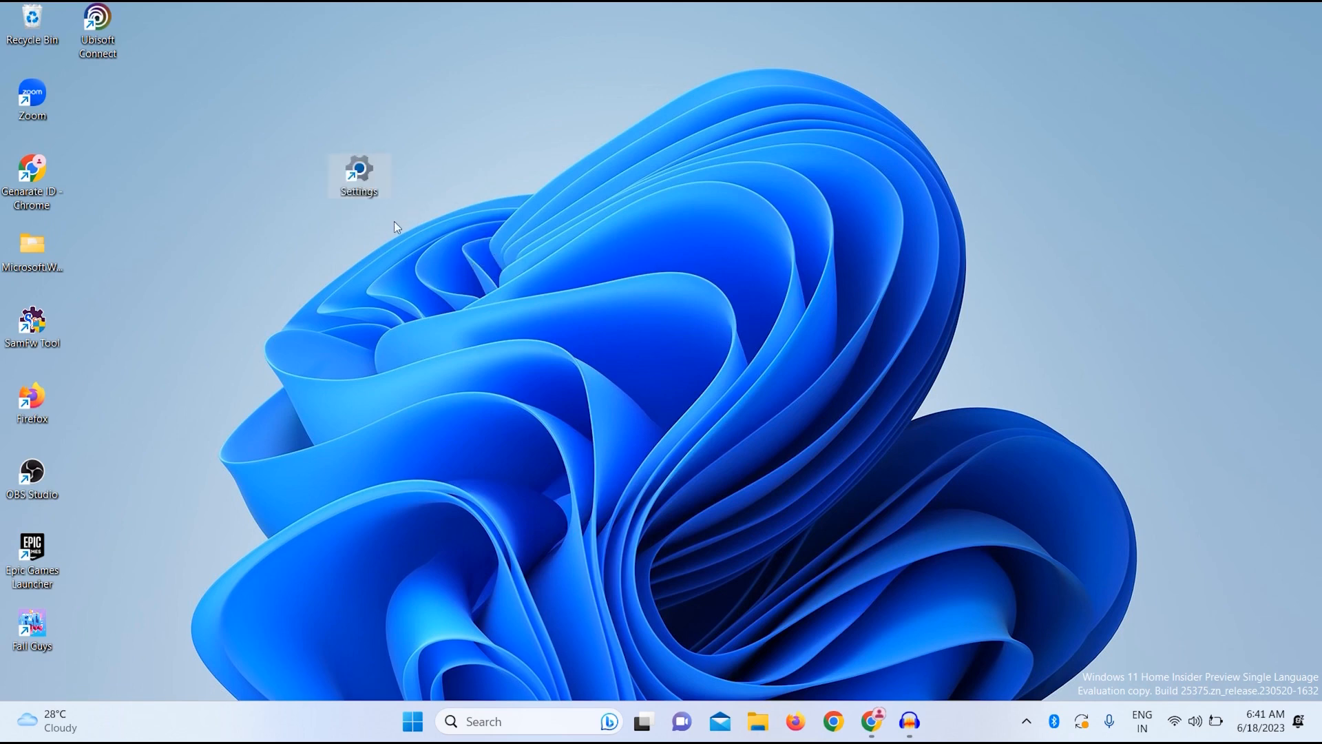
mouse_move(378, 171)
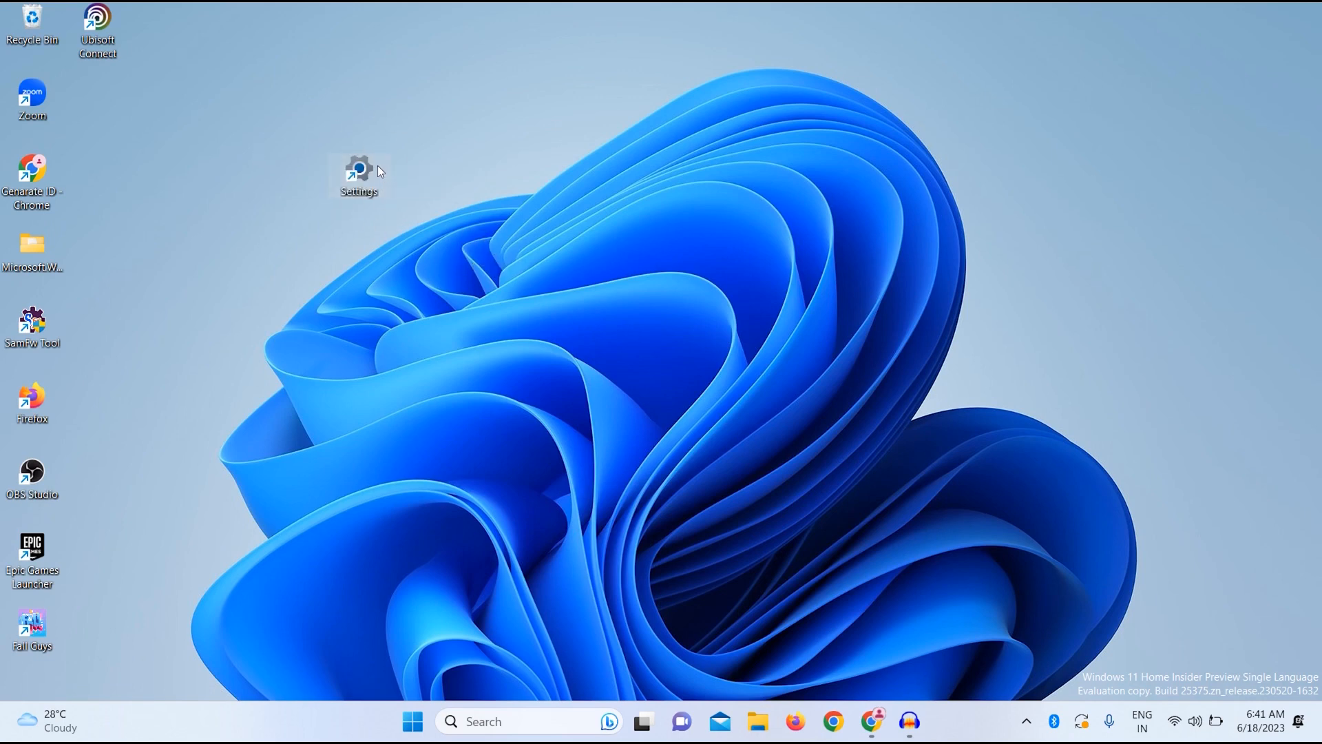
double_click(358, 171)
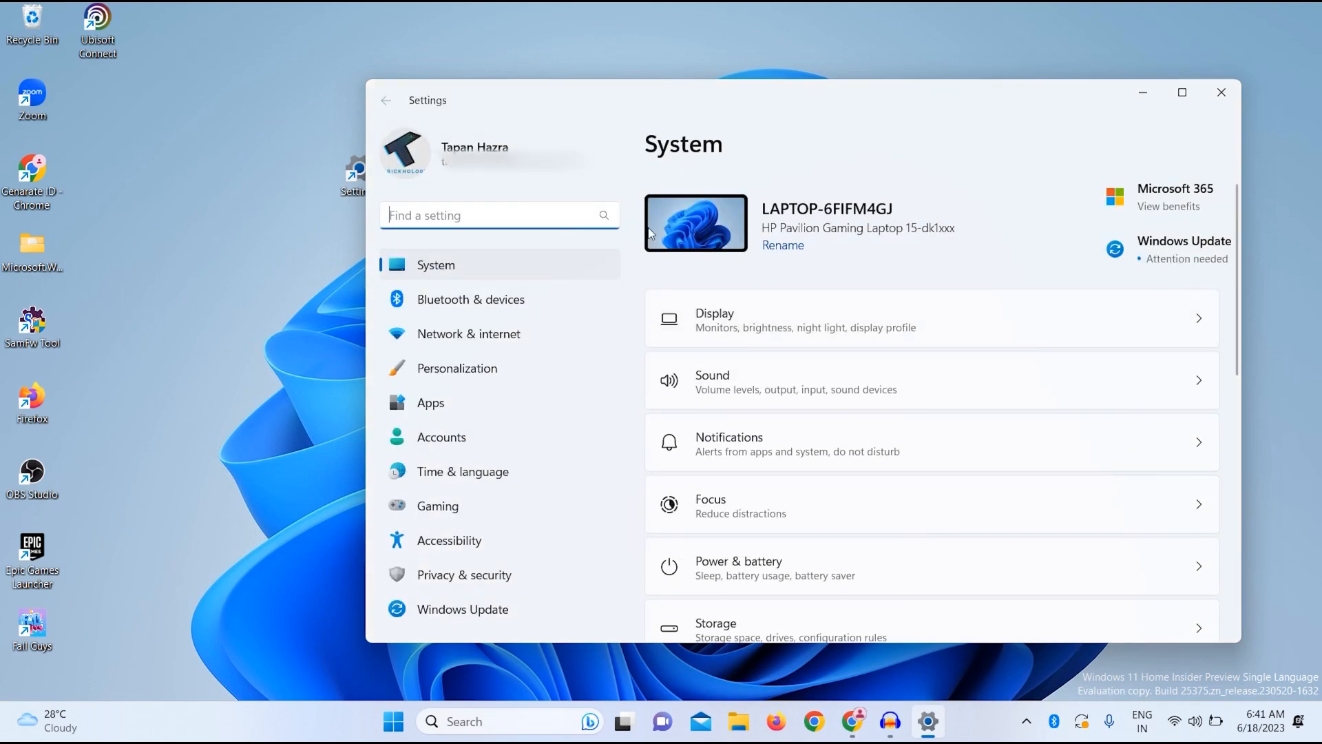
mouse_move(803, 266)
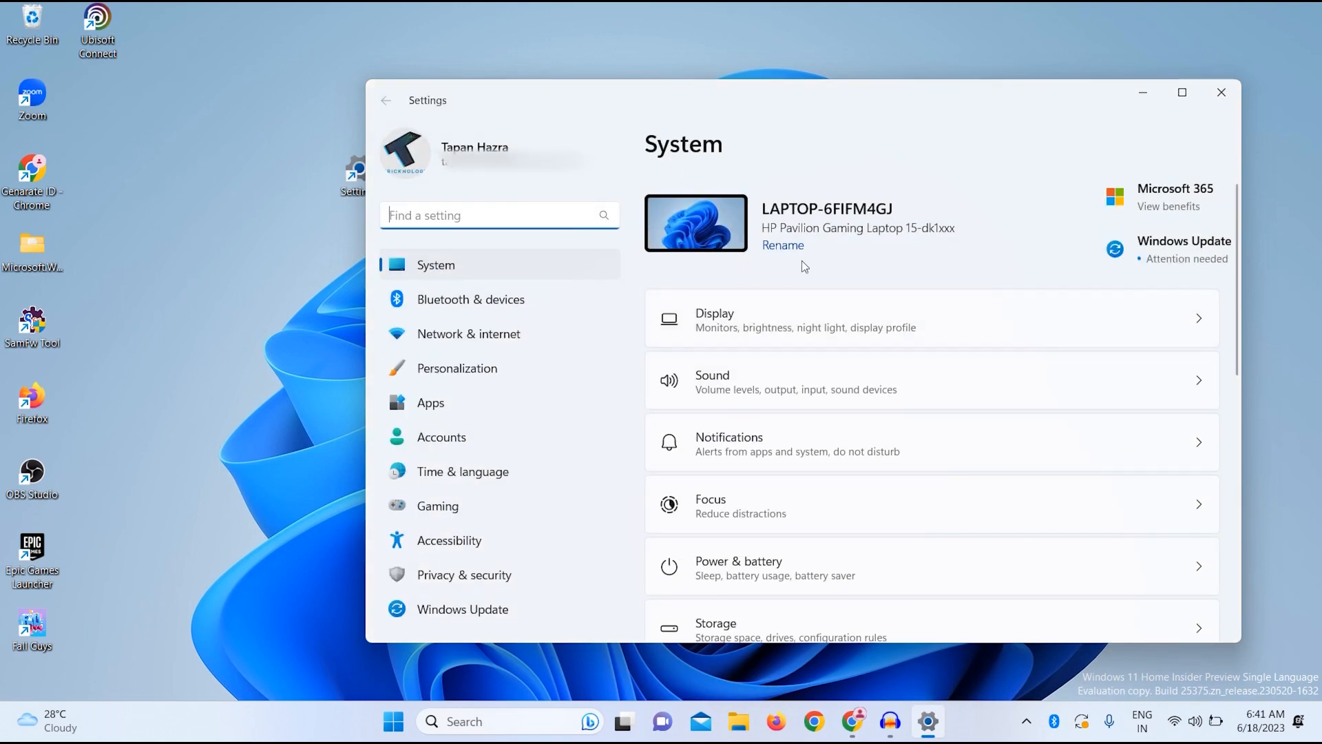
mouse_move(863, 268)
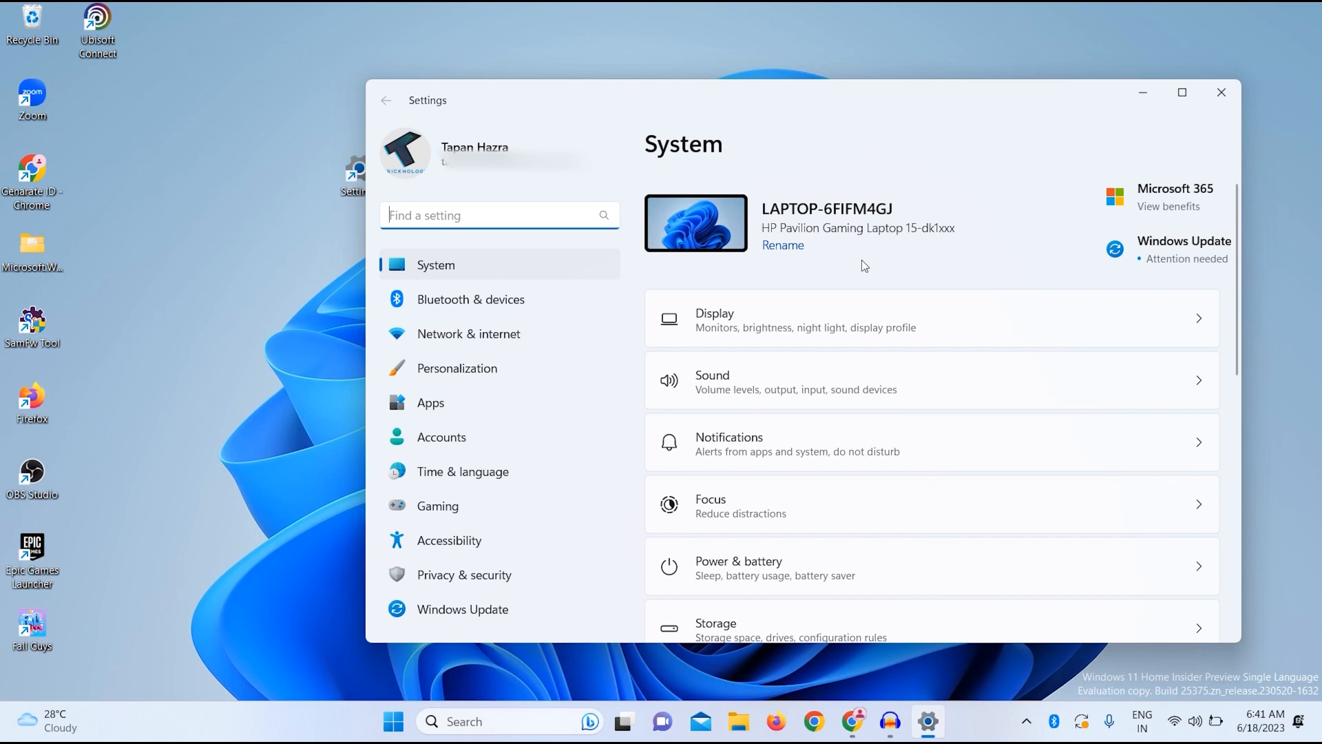
mouse_move(865, 260)
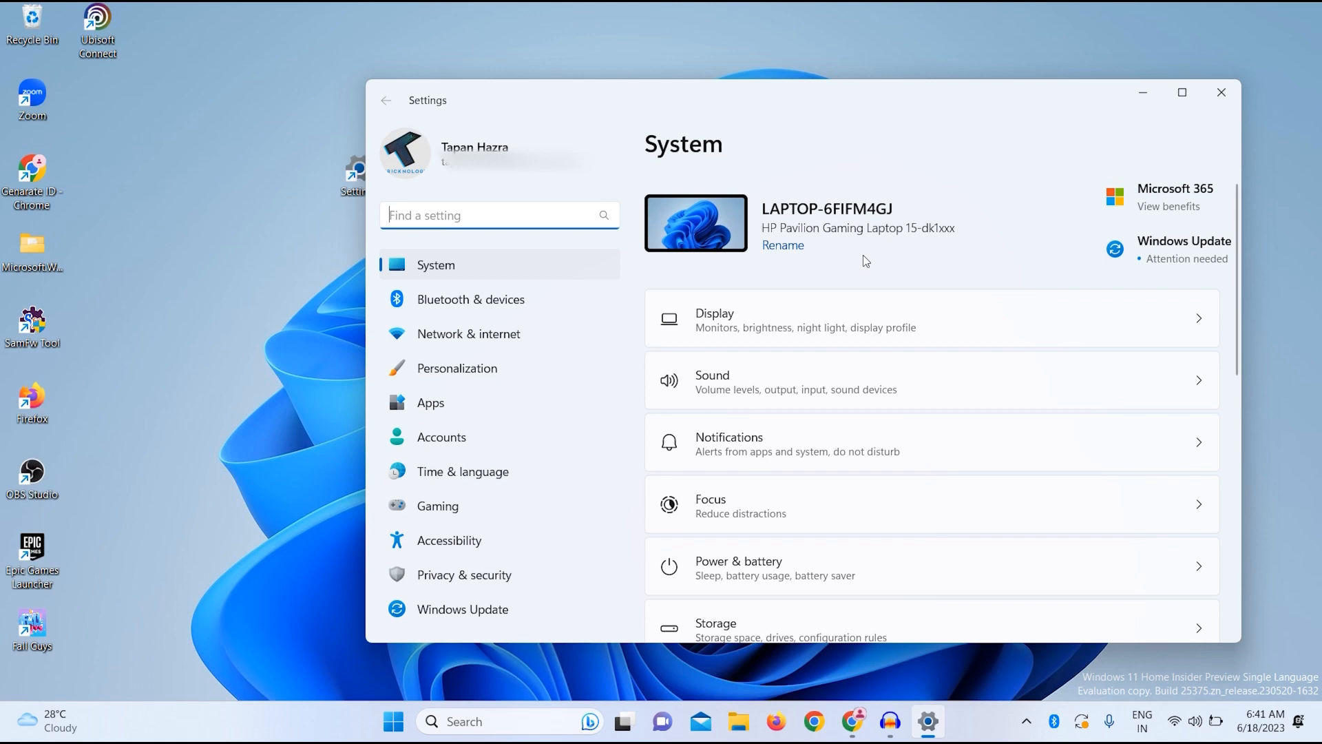